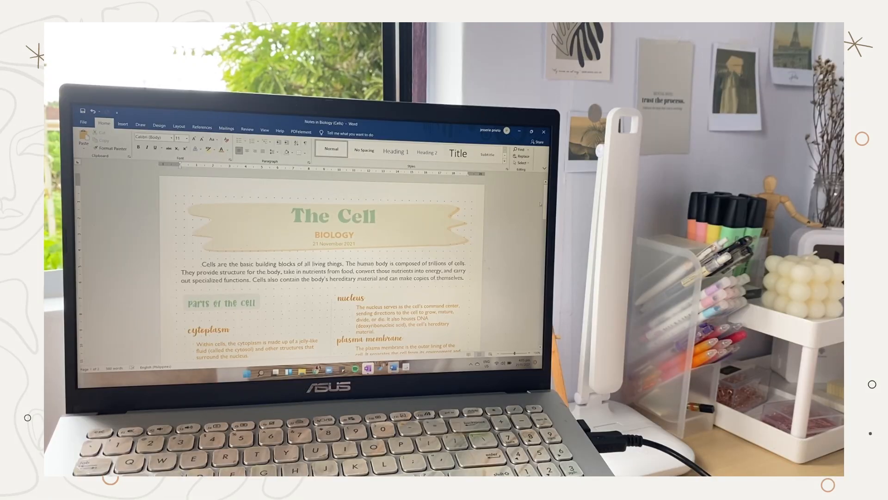
# Scroll through the finished 'The Cell' notes document to review the page.
pyautogui.scroll(-3)
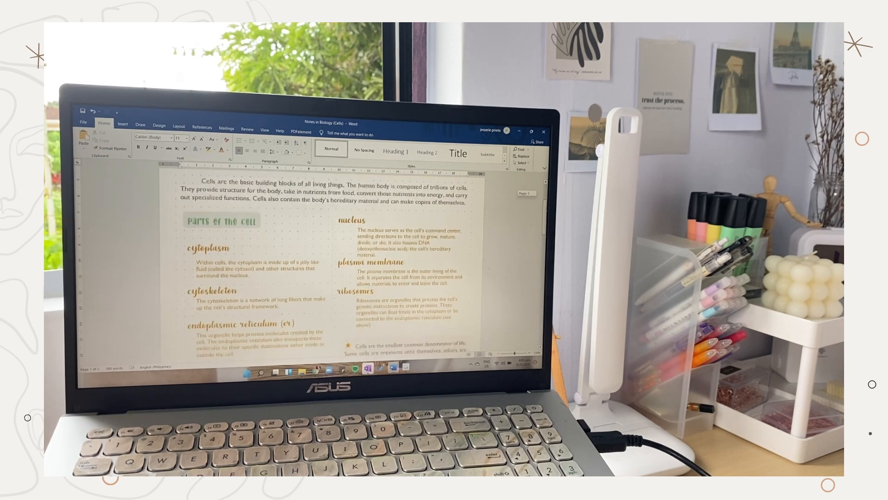
pyautogui.scroll(-3)
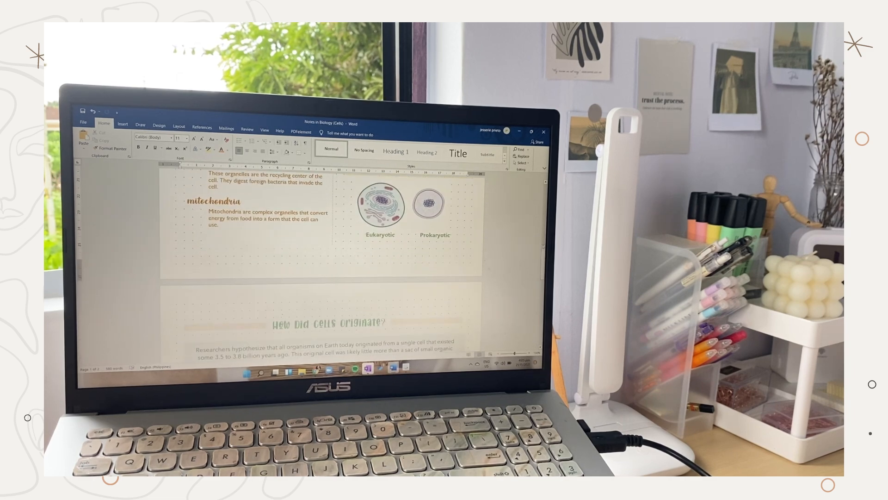
pyautogui.scroll(3)
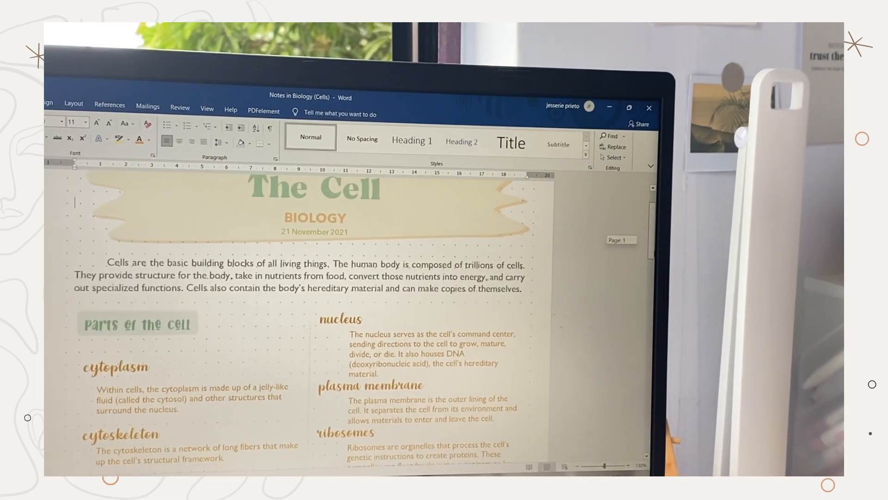
pyautogui.scroll(-3)
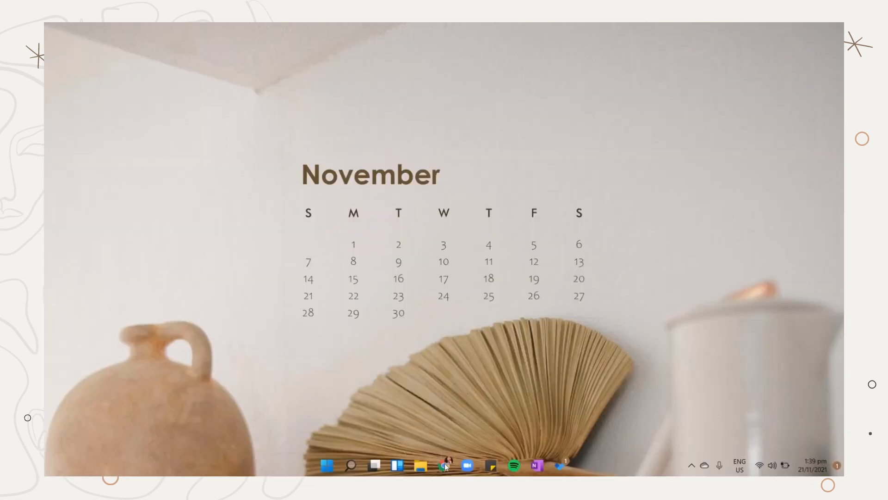
# Visit colorhunt.co in Chrome and choose the pastel green and peach palette.
pyautogui.click(445, 466)
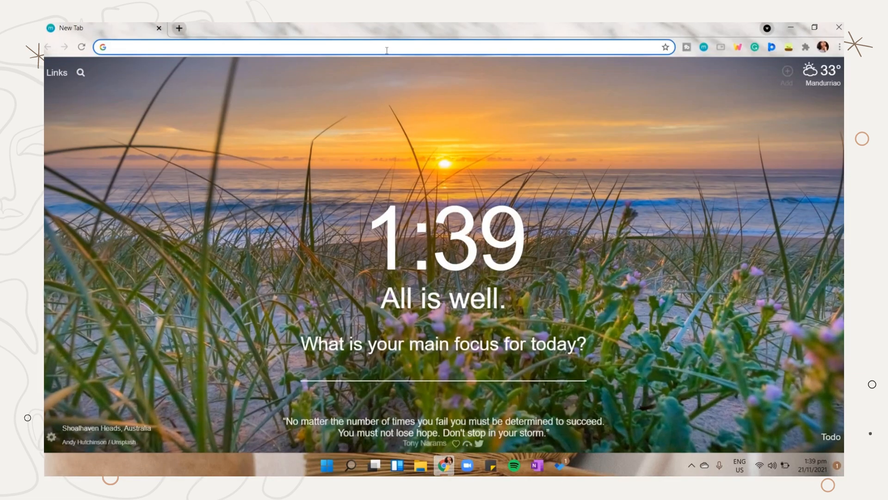
pyautogui.write('colorhunt.co')
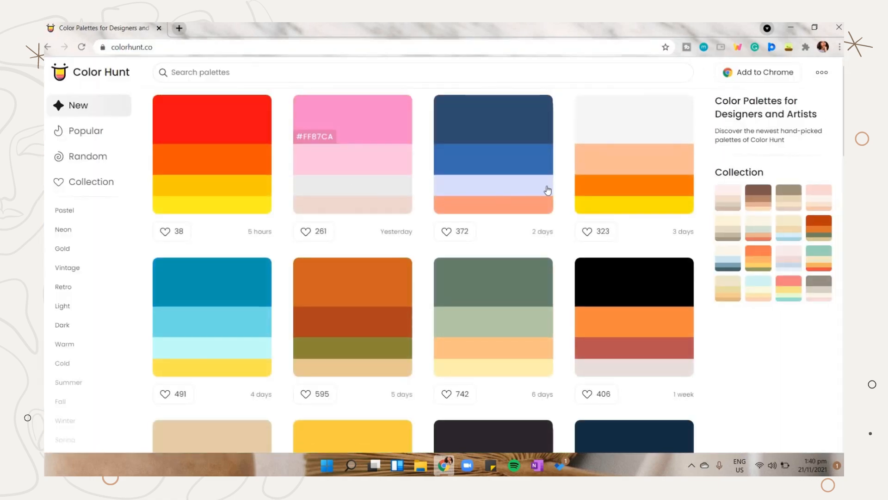
pyautogui.scroll(-3)
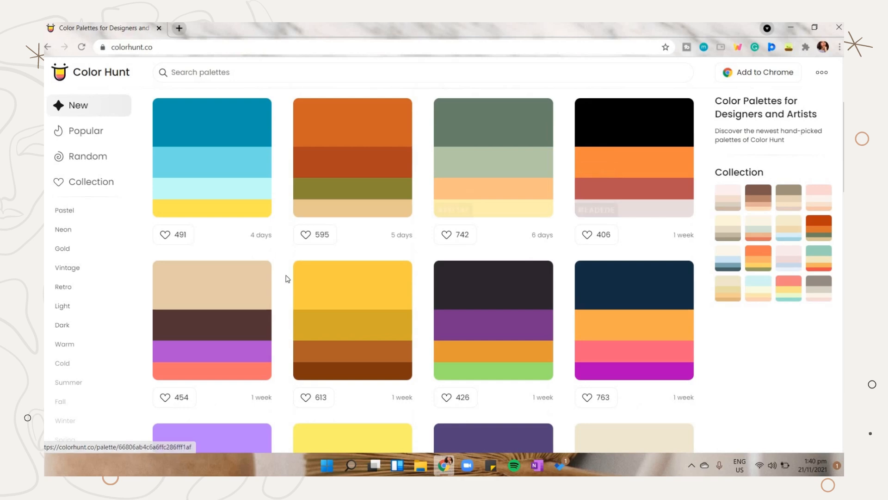
pyautogui.scroll(-3)
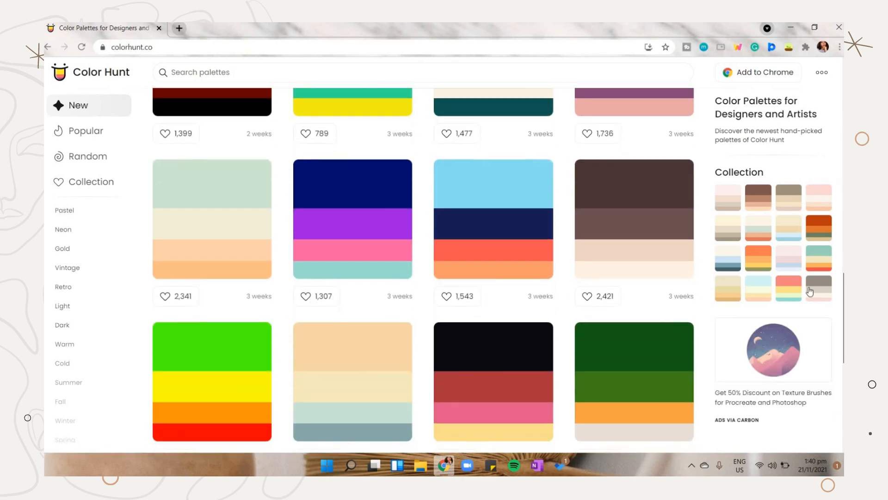
pyautogui.click(211, 218)
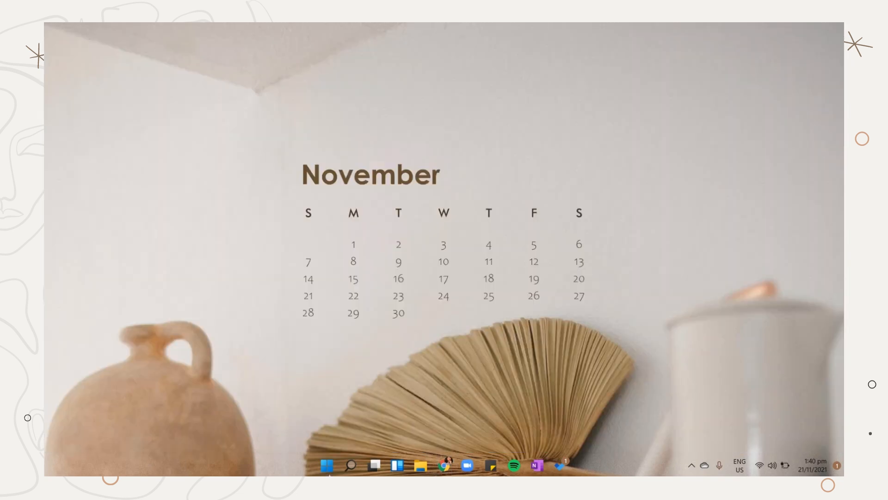
# Start a new blank Word document and give the page Narrow margins.
pyautogui.click(327, 465)
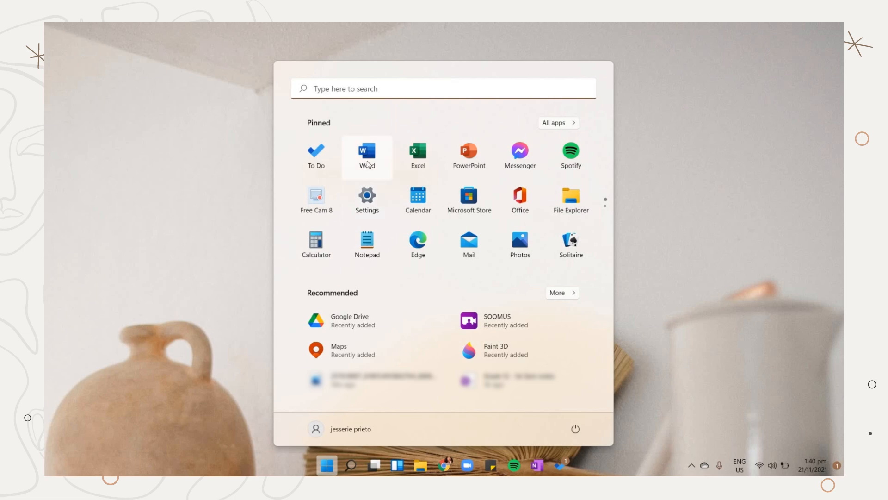
pyautogui.click(367, 152)
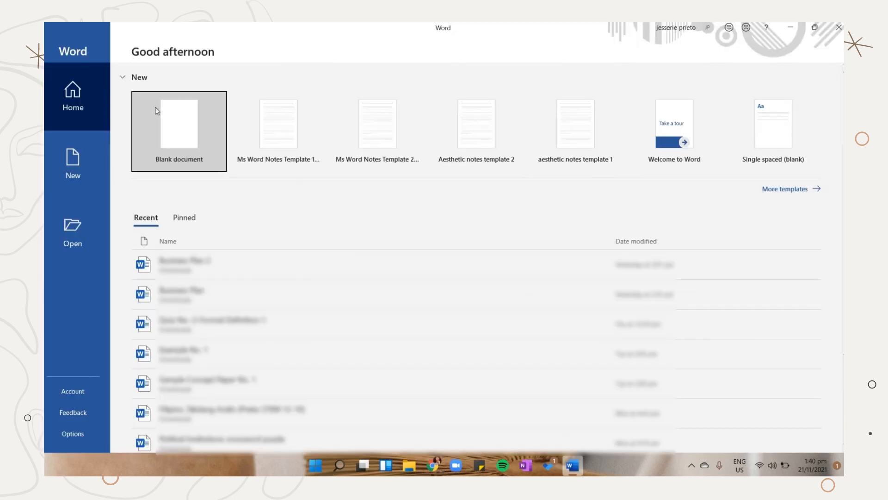
pyautogui.click(179, 131)
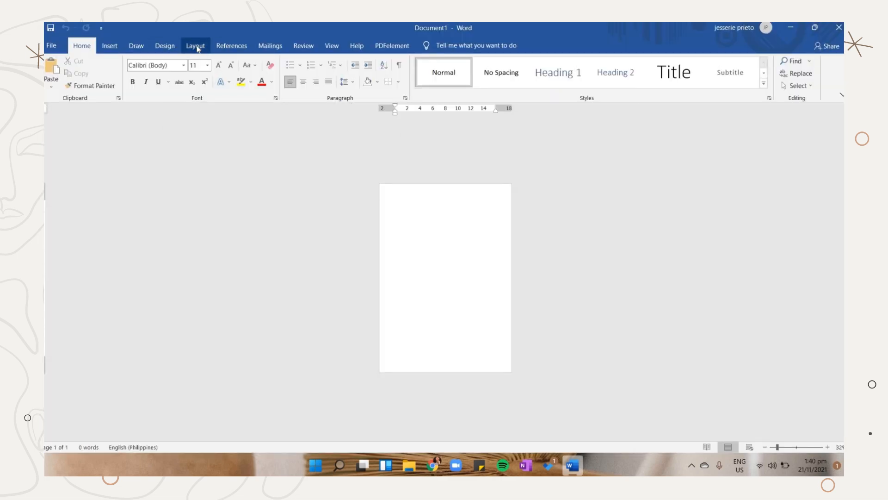
pyautogui.click(195, 46)
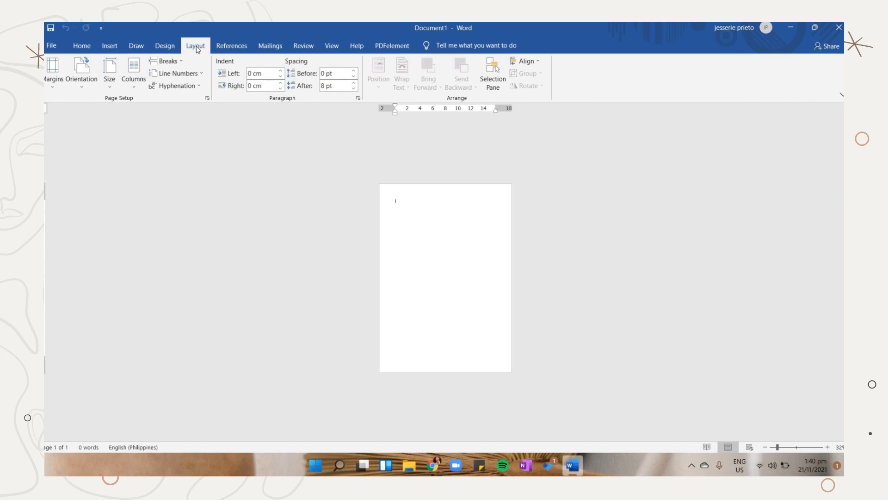
pyautogui.click(53, 71)
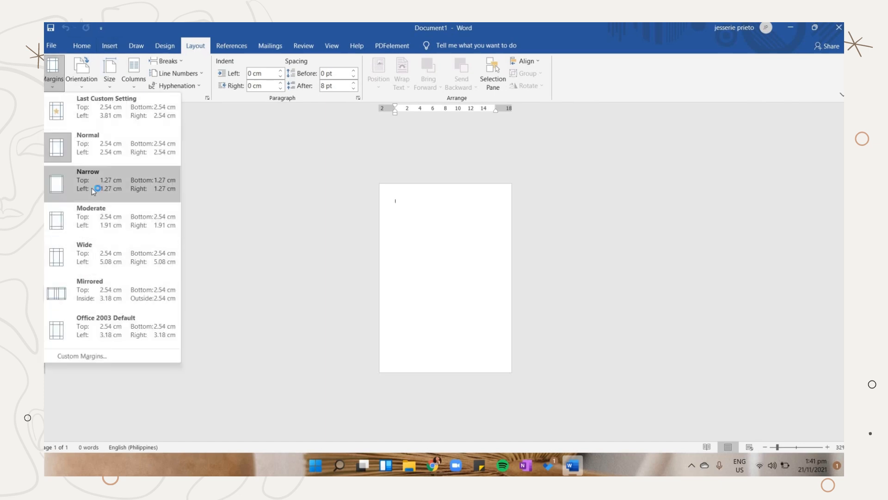
pyautogui.click(109, 71)
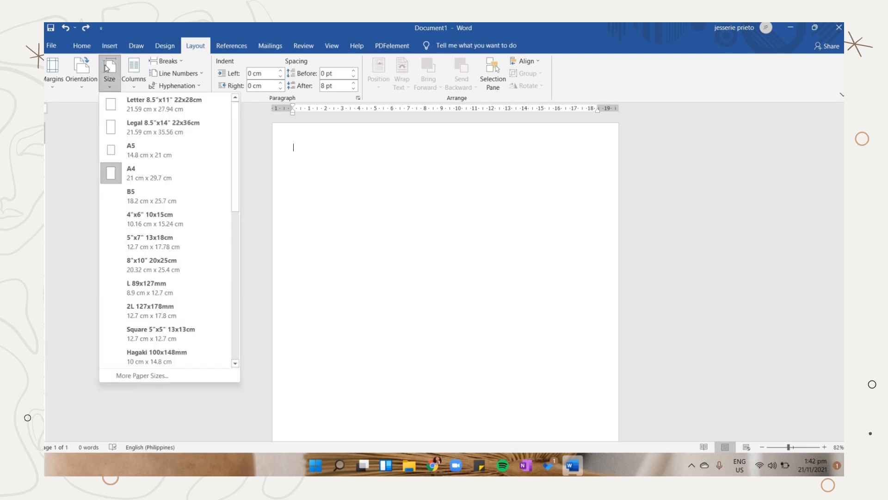
pyautogui.moveTo(143, 119)
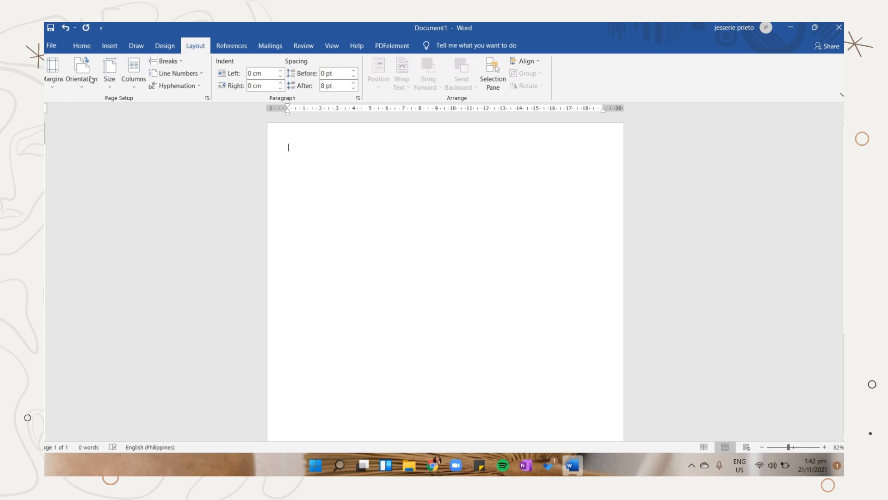
pyautogui.moveTo(486, 169)
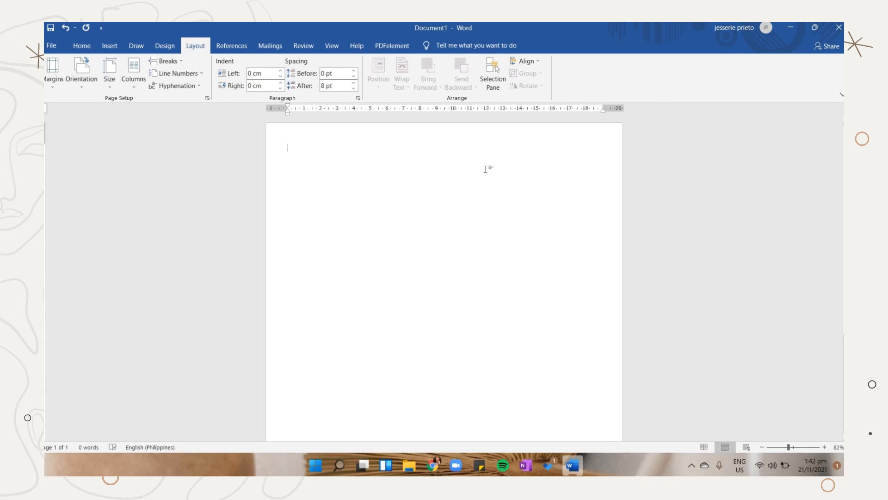
# Download the Dot Grid Letter v2 PDF from its Google Drive source page.
pyautogui.click(109, 45)
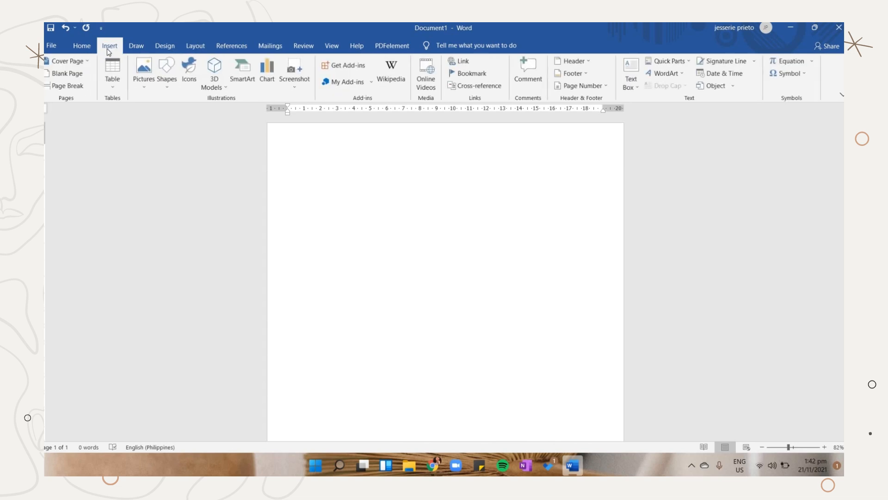
pyautogui.click(580, 85)
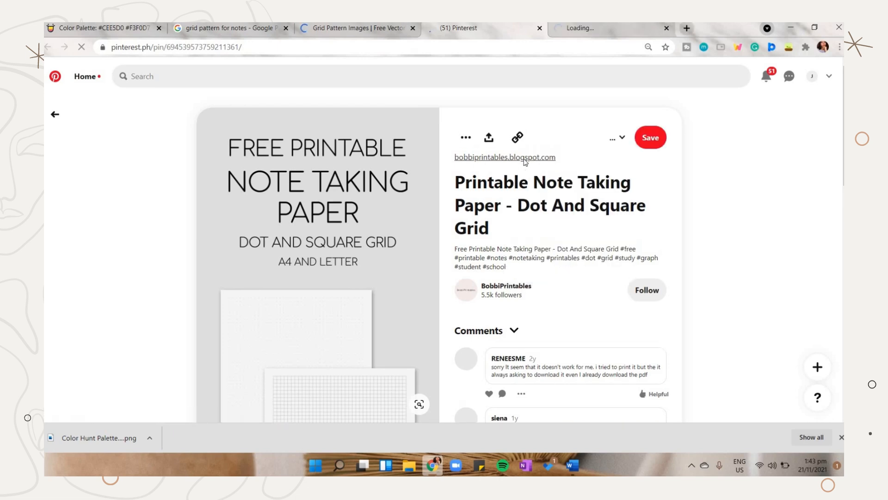
pyautogui.click(505, 157)
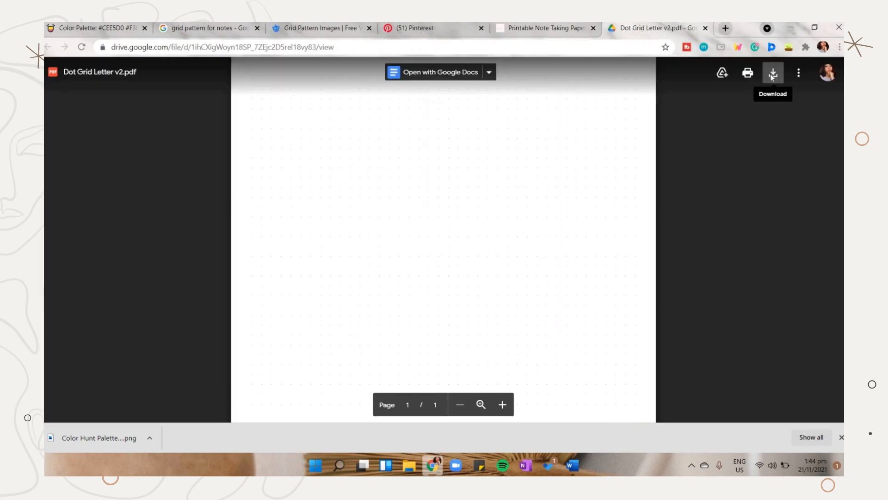
pyautogui.click(772, 72)
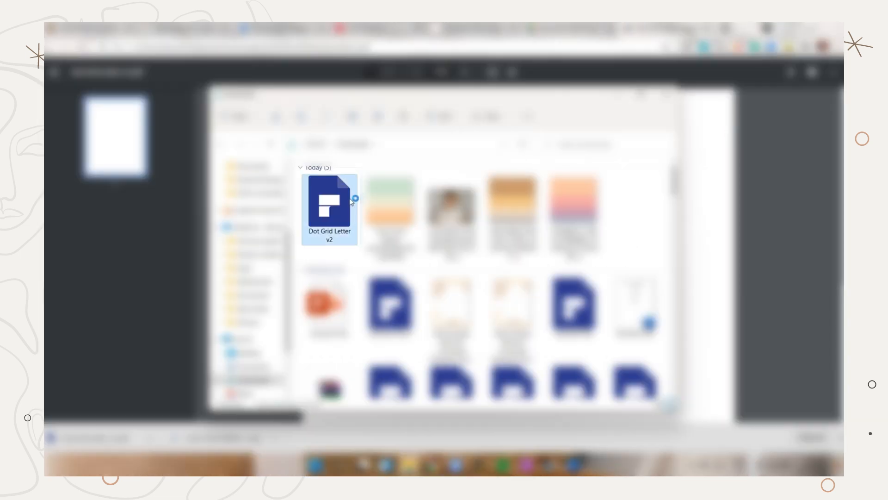
# Convert Dot Grid Letter v2.pdf to a Word document in PDFelement.
pyautogui.doubleClick(329, 206)
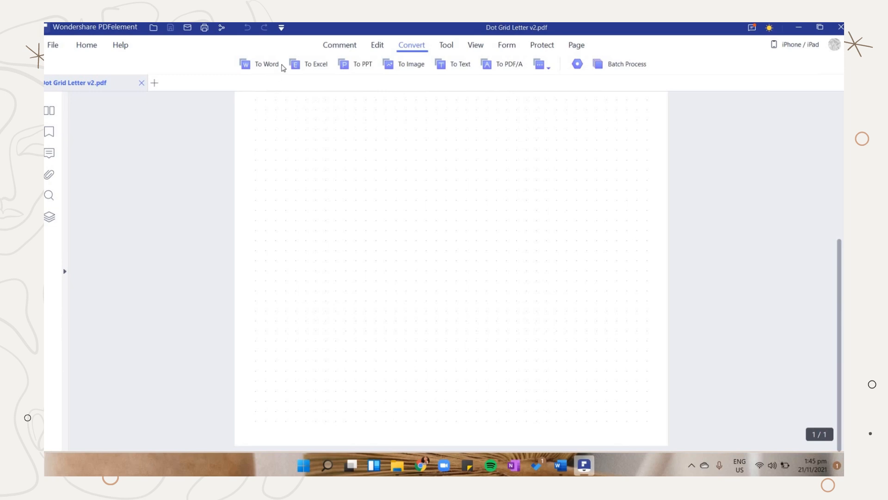
pyautogui.moveTo(411, 64)
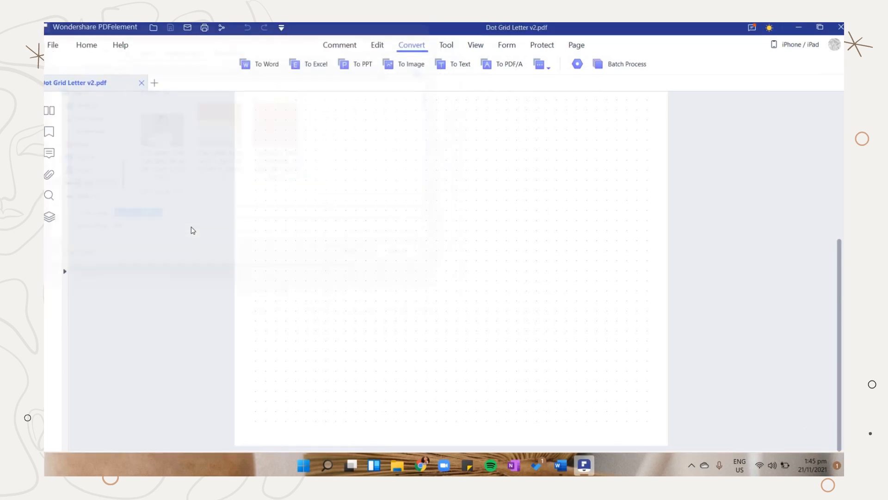
pyautogui.click(559, 465)
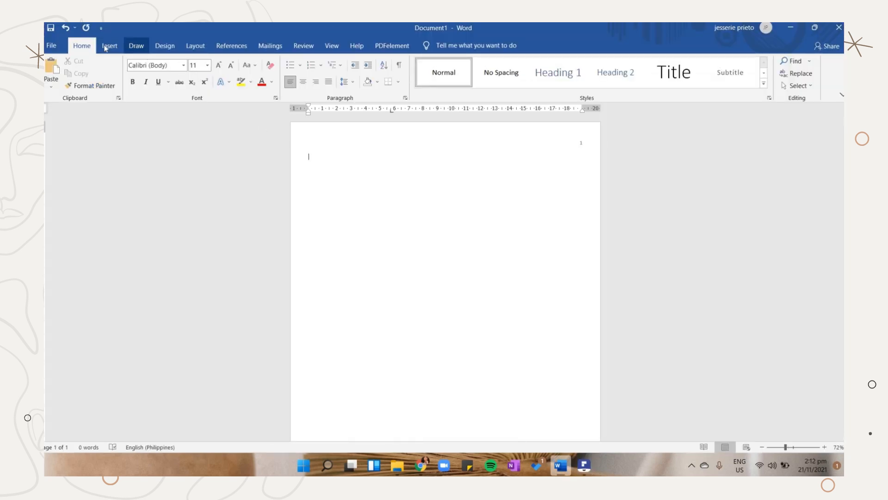
# Draw a wavy banner shape across the page top and snap the pastel palette beside Word.
pyautogui.click(109, 46)
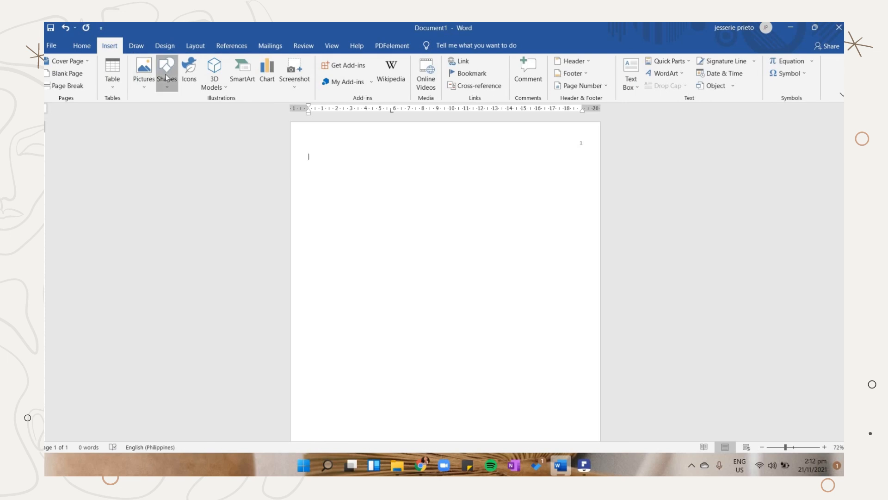
pyautogui.click(166, 72)
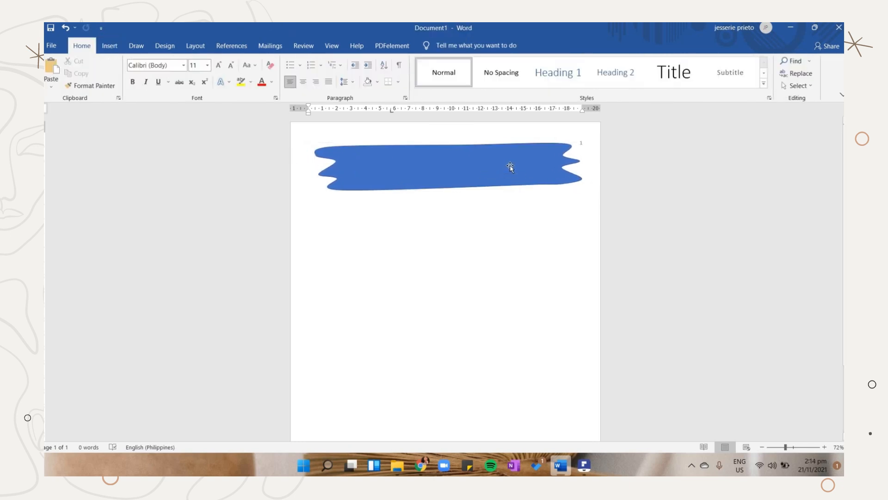
pyautogui.click(432, 466)
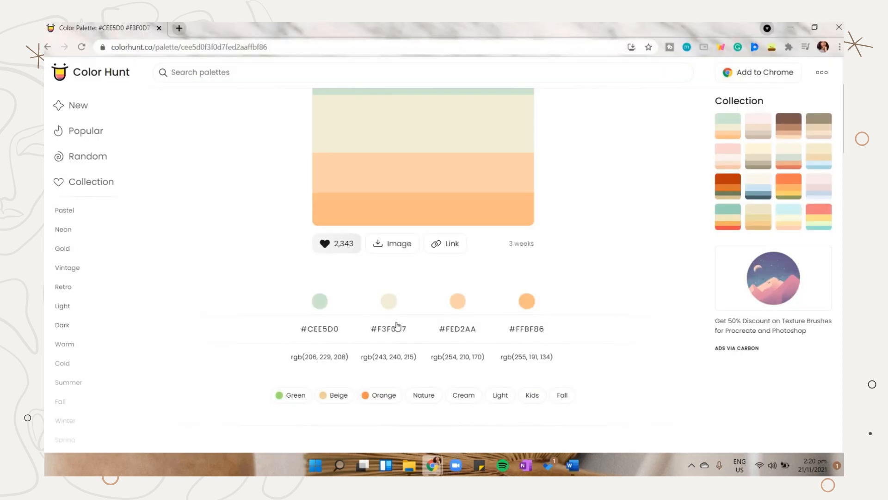
pyautogui.click(572, 465)
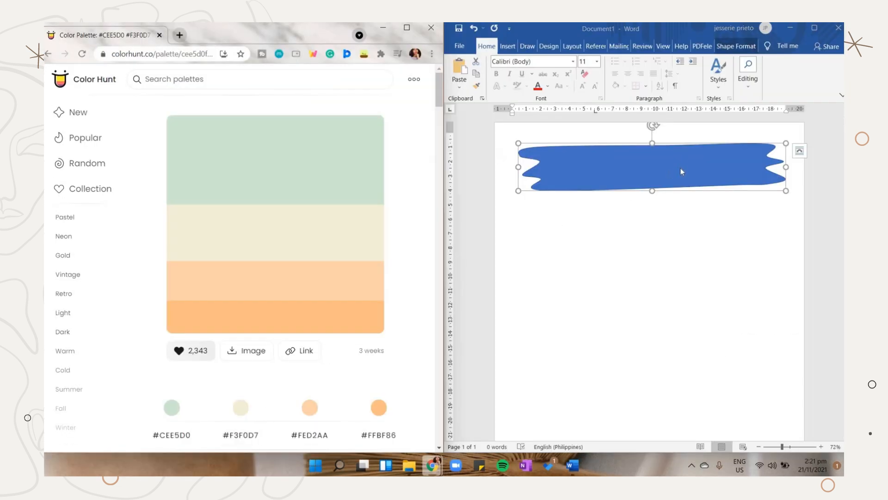
# Fill the banner with custom cream colour F3F0D7.
pyautogui.click(715, 141)
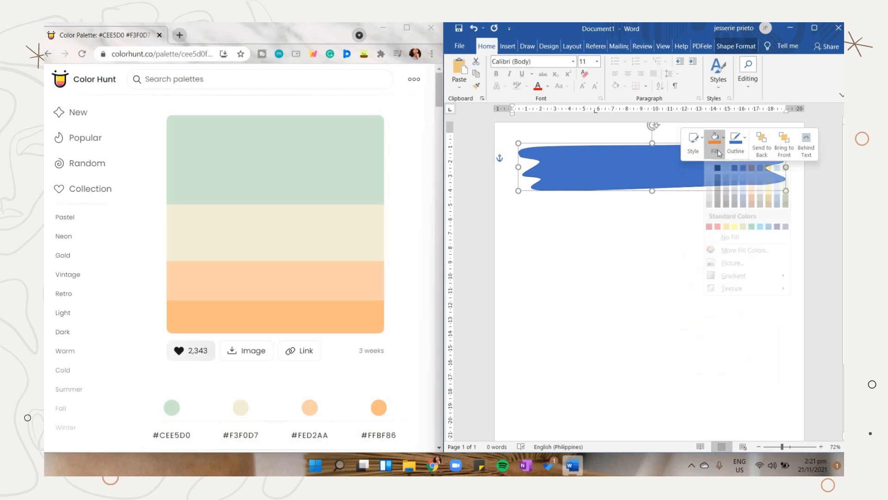
pyautogui.click(744, 250)
pyautogui.write('F3F0D7')
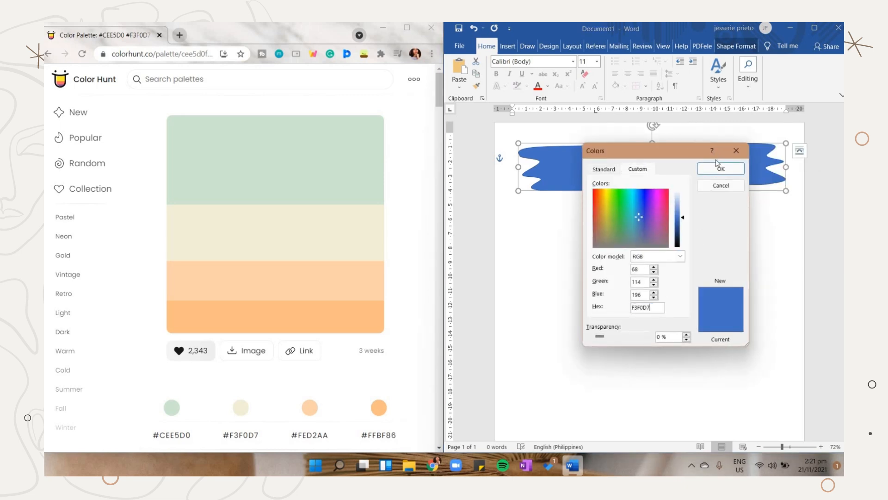
pyautogui.click(720, 168)
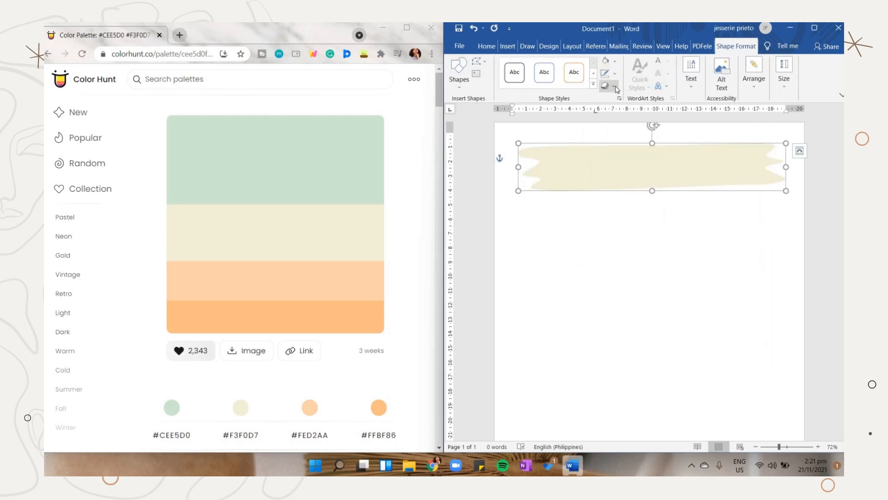
# Give the banner an orange FFA95B shadow at 60% transparency.
pyautogui.click(608, 85)
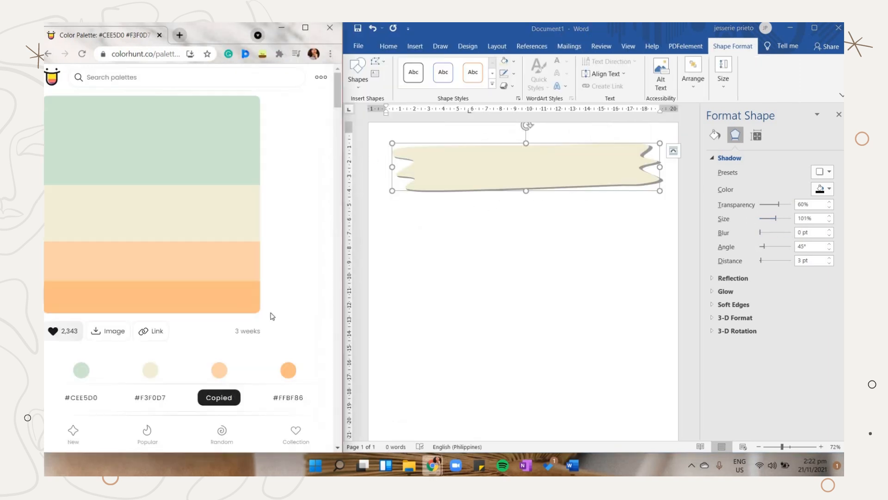
pyautogui.click(828, 188)
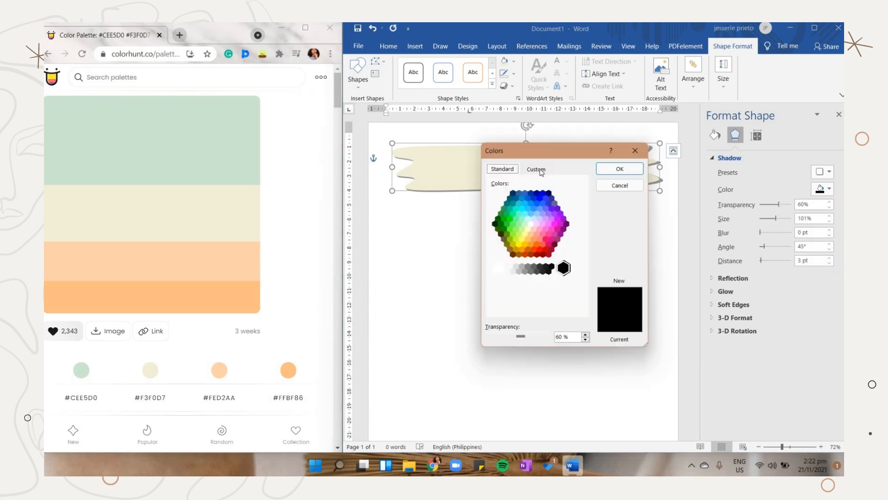
pyautogui.click(536, 168)
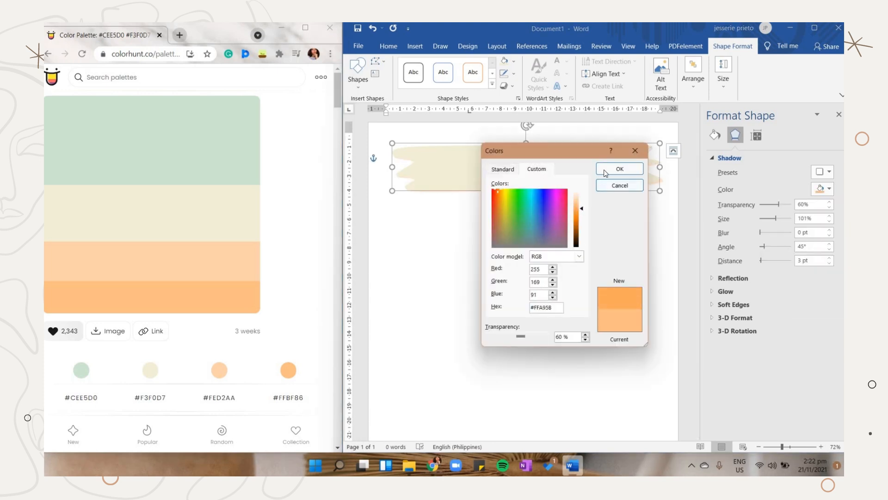
pyautogui.click(619, 169)
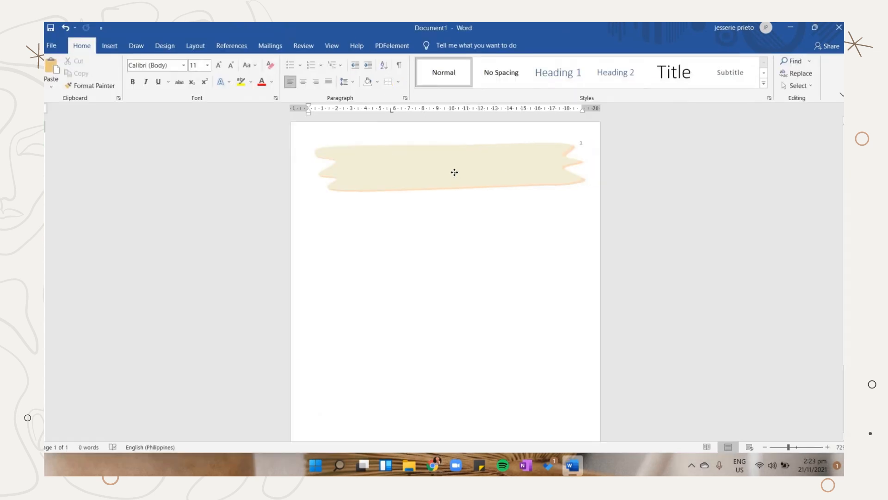
# Add the title 'The Cell' inside the banner in Beatrice 36 with green #94C699.
pyautogui.rightClick(454, 173)
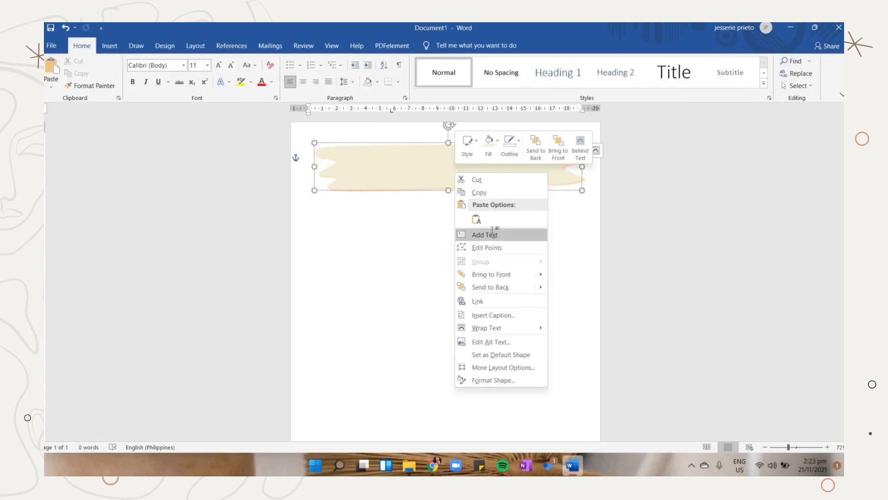
pyautogui.click(484, 234)
pyautogui.write('B')
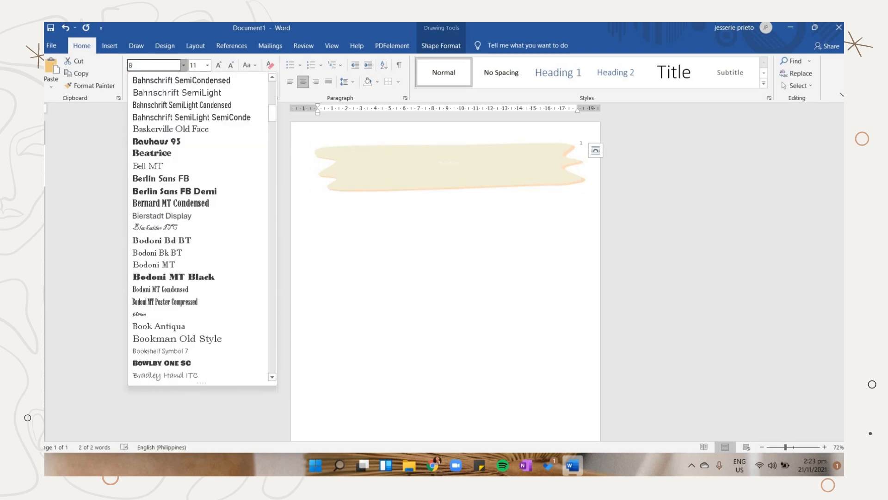
pyautogui.click(151, 153)
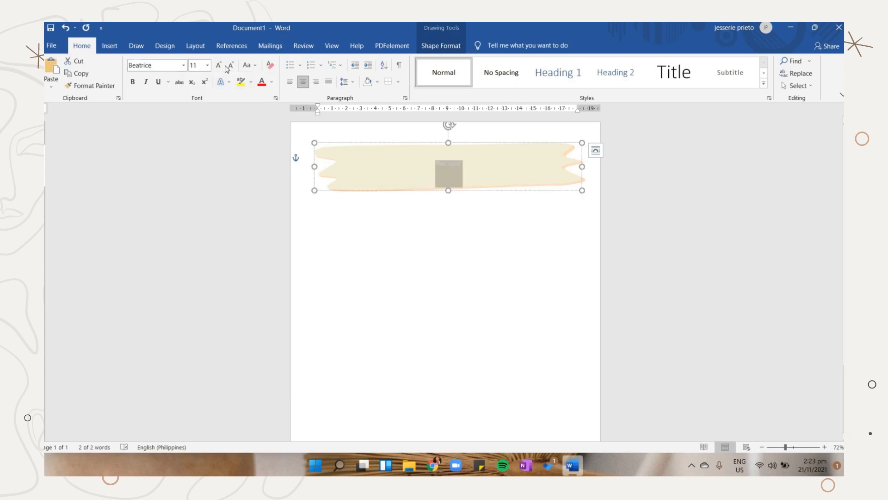
pyautogui.click(269, 82)
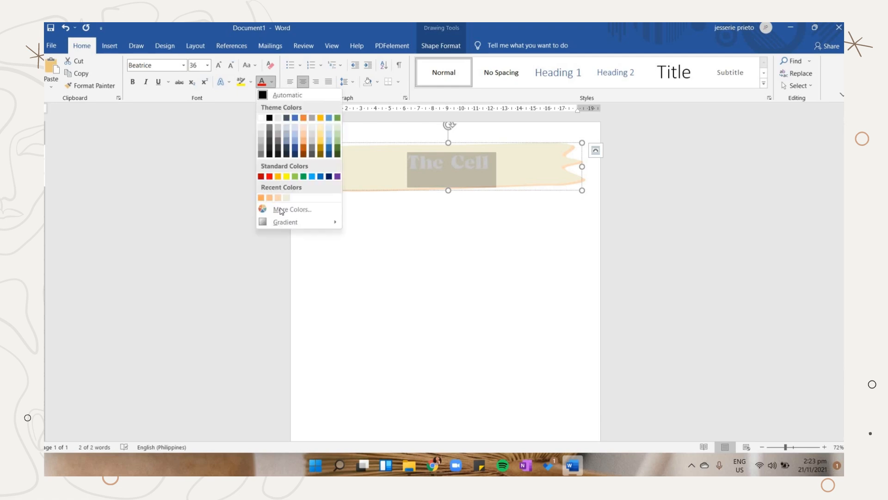
pyautogui.click(292, 209)
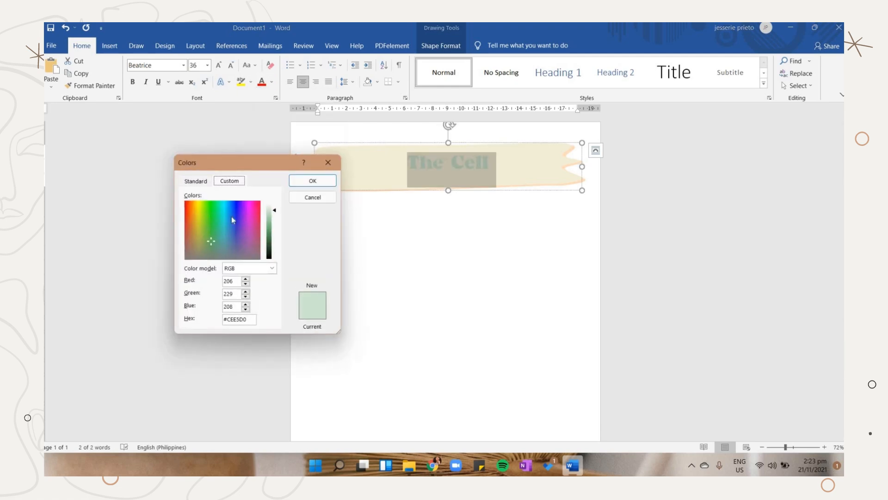
pyautogui.click(210, 240)
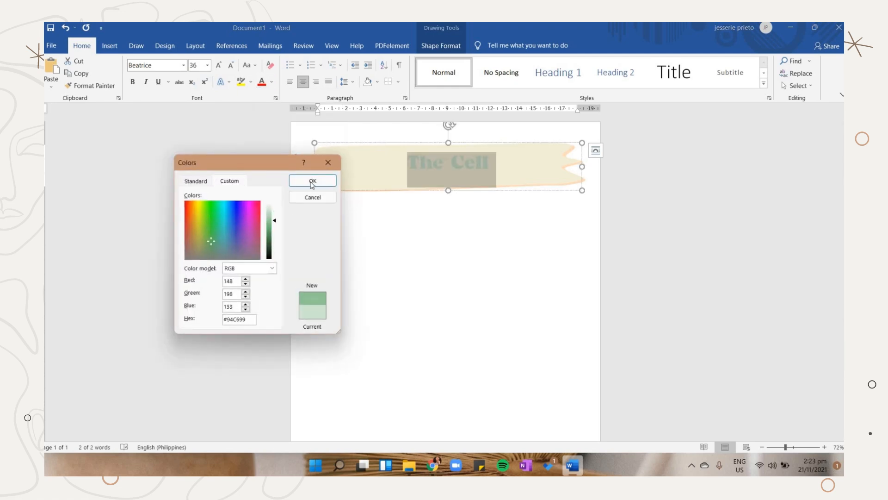
pyautogui.click(311, 180)
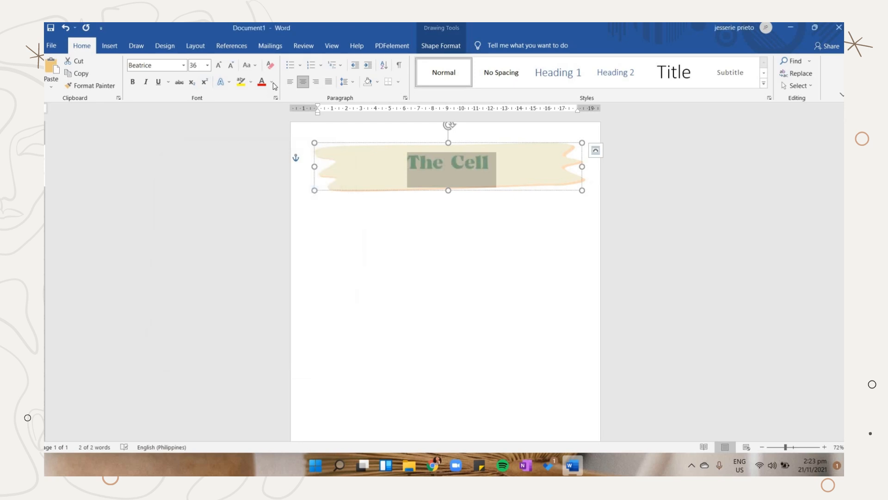
# Add a 'Biology' subtitle in Avenir Next LT Pro and tighten the paragraph spacing.
pyautogui.write('Biology')
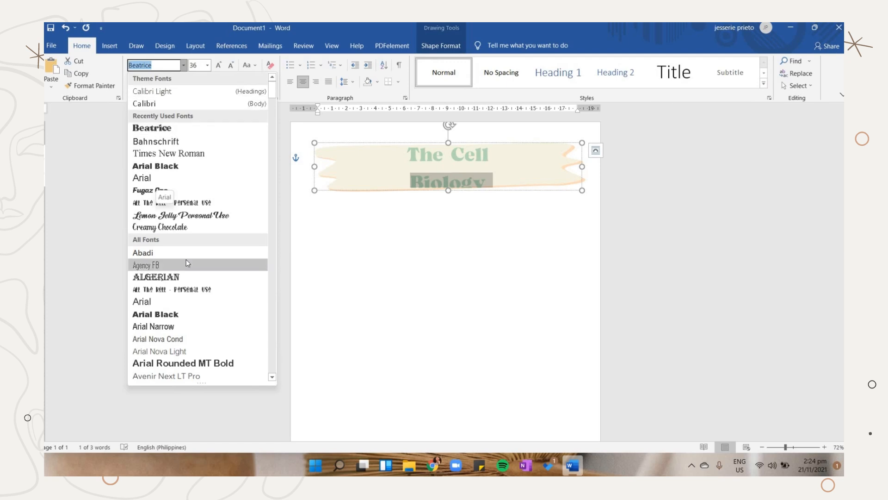
pyautogui.scroll(-3)
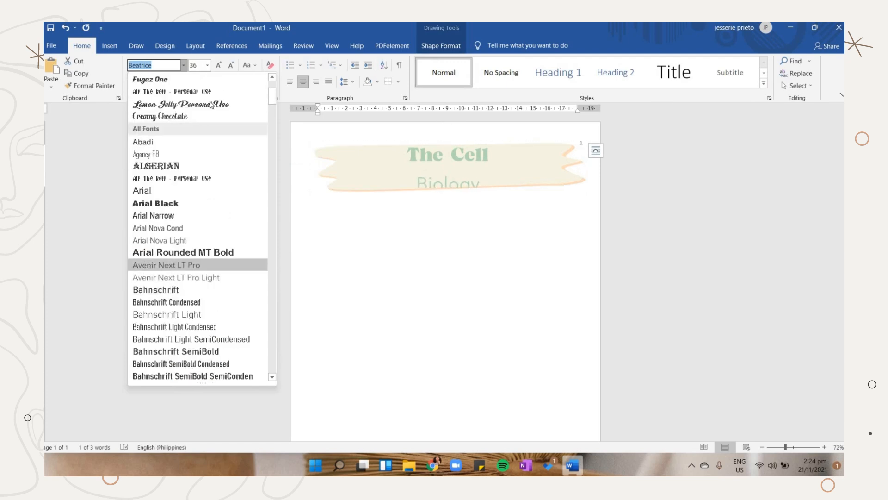
pyautogui.click(166, 265)
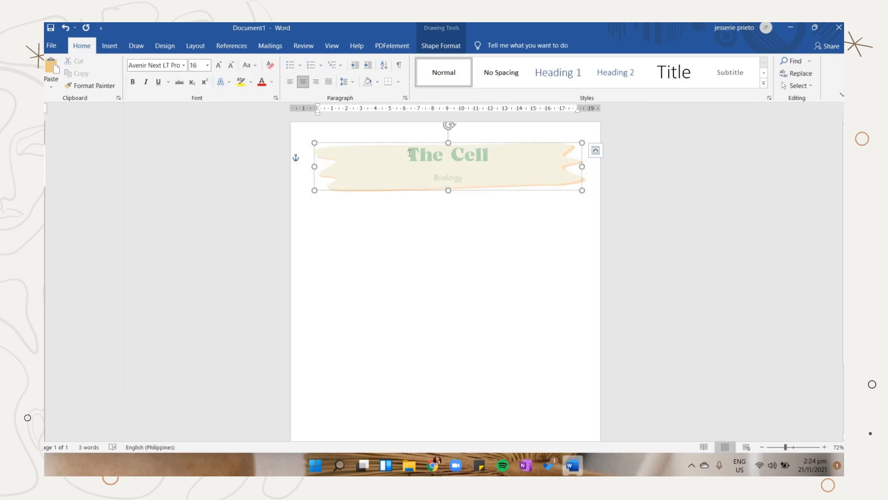
pyautogui.click(344, 81)
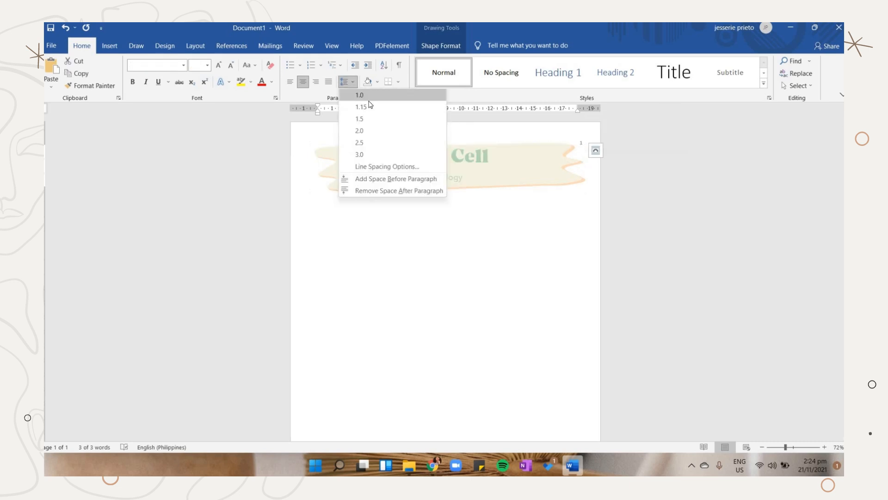
pyautogui.click(387, 167)
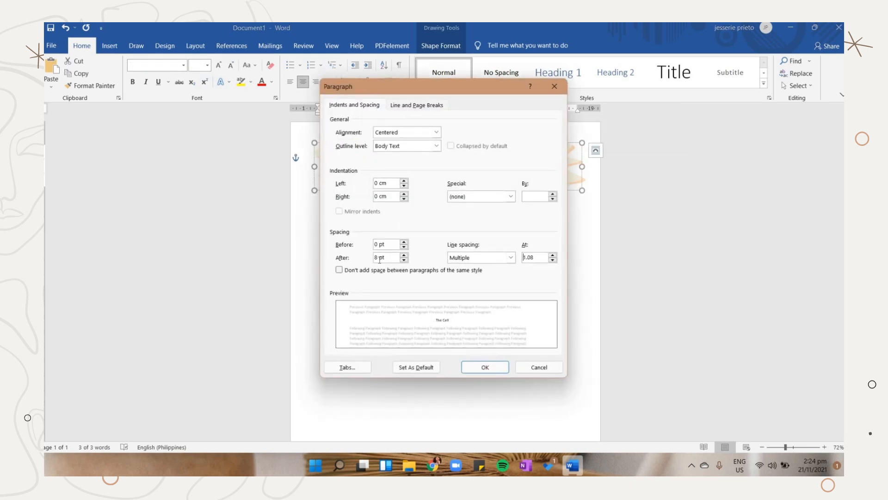
pyautogui.click(484, 366)
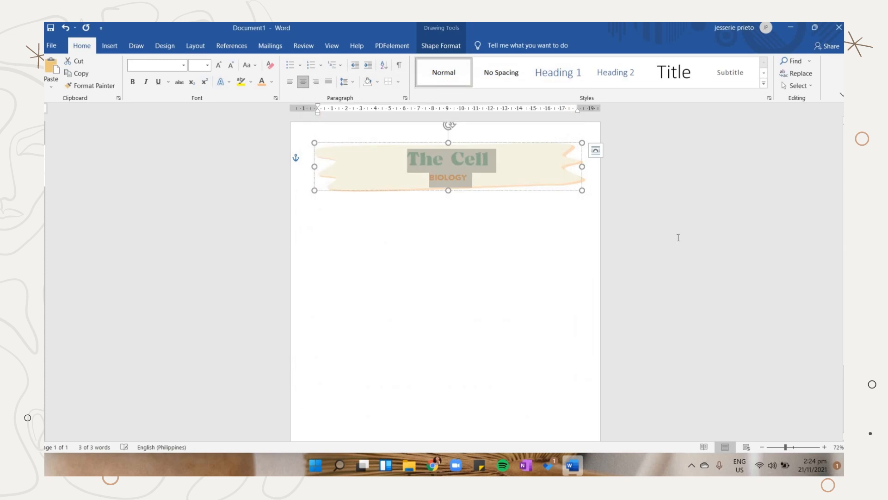
# Place the MedlinePlus cell paragraph below the banner in Gill Sans MT 12, justified.
pyautogui.click(261, 82)
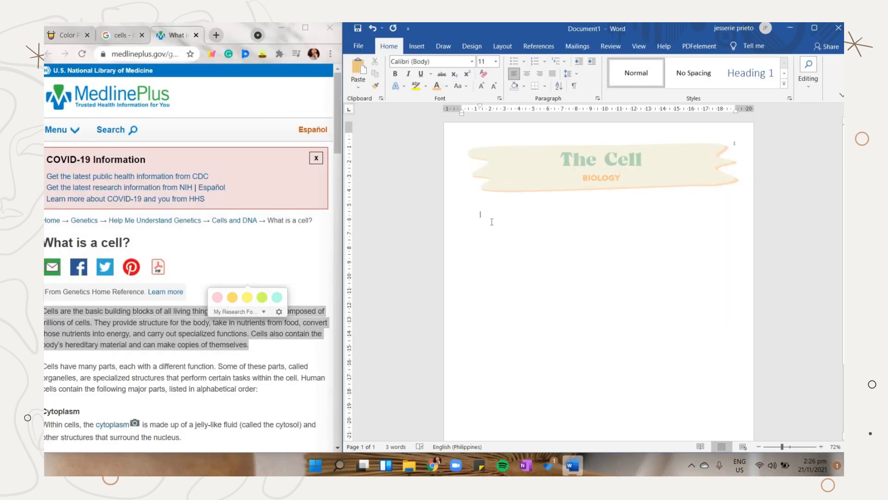
pyautogui.click(429, 61)
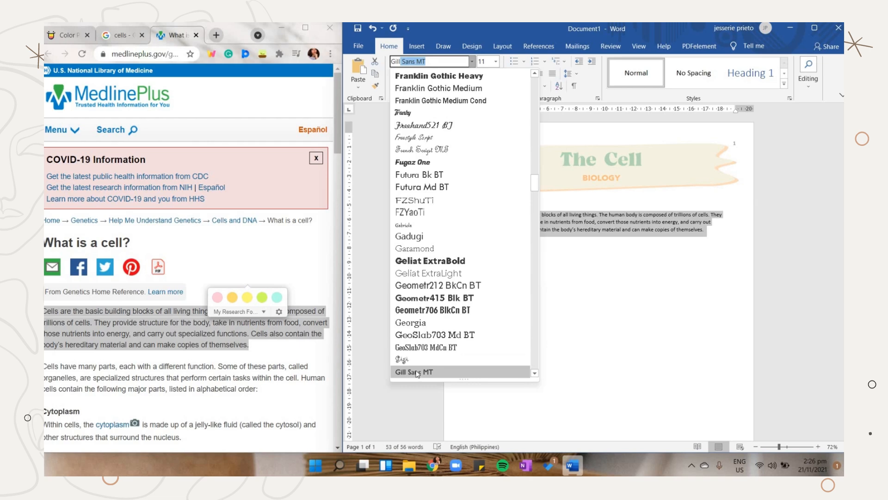
pyautogui.click(414, 372)
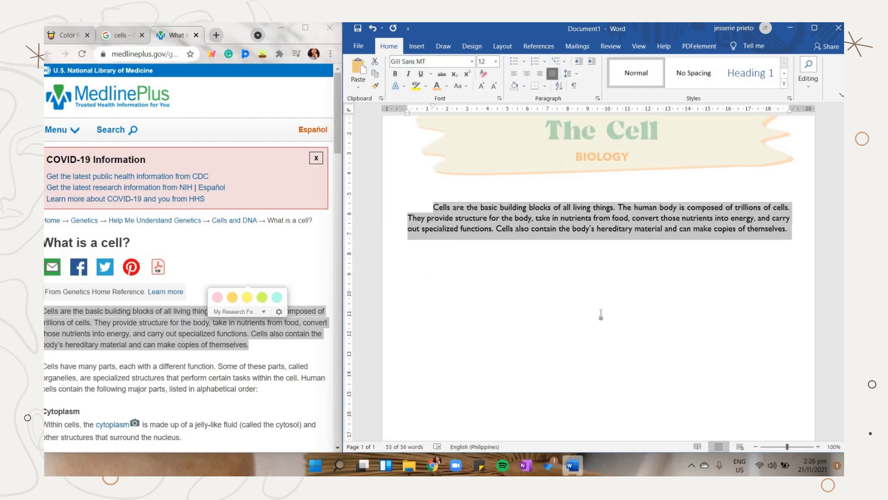
pyautogui.click(415, 46)
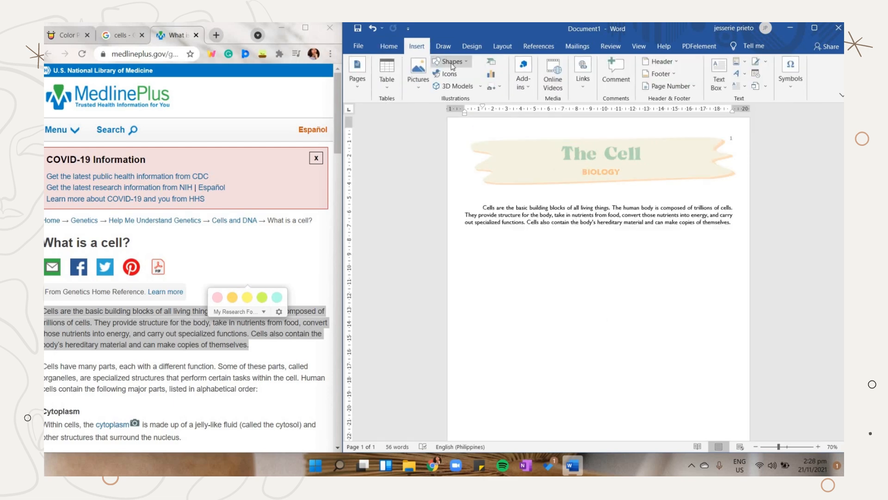
# Draw a vertical line down the page and give it an orange outline.
pyautogui.click(450, 61)
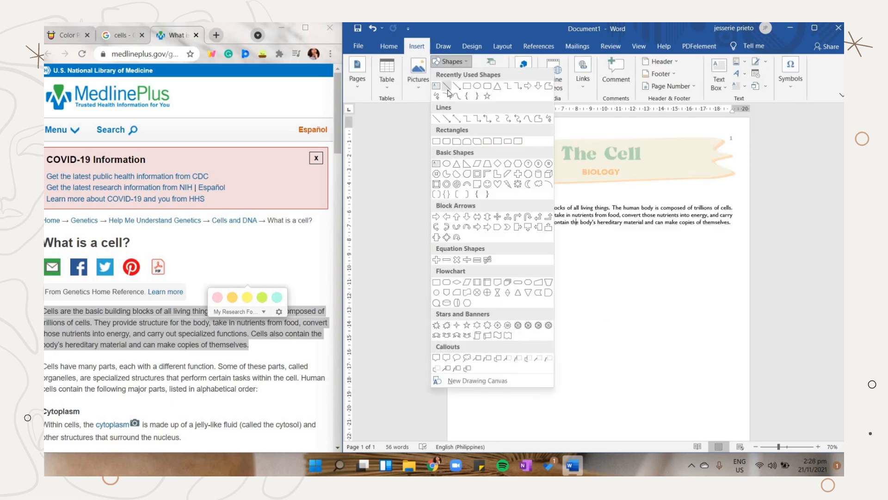
pyautogui.click(449, 165)
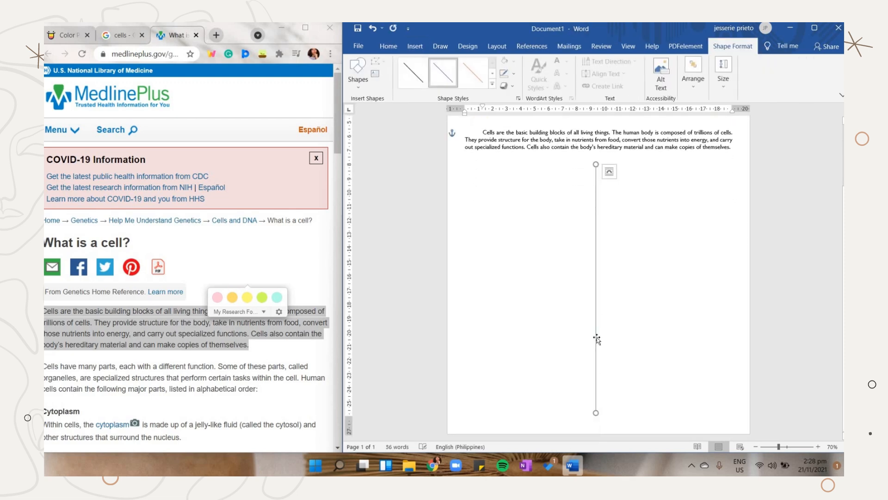
pyautogui.click(478, 73)
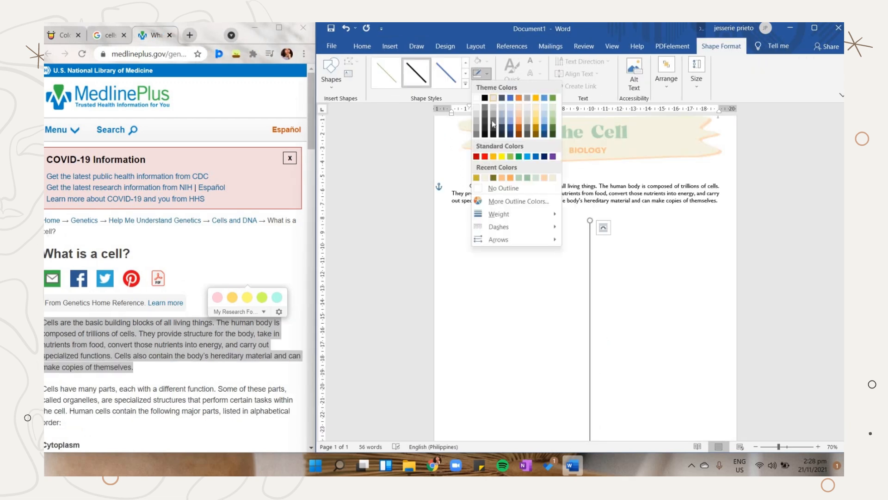
pyautogui.moveTo(499, 214)
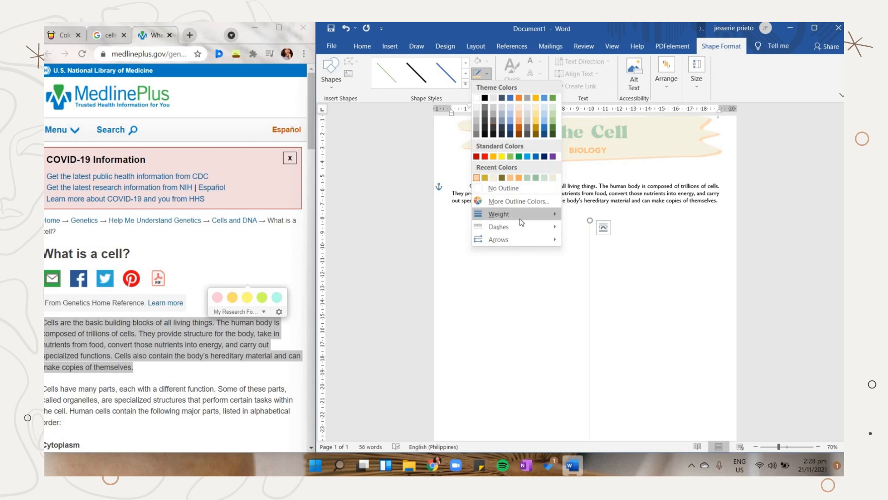
pyautogui.click(499, 214)
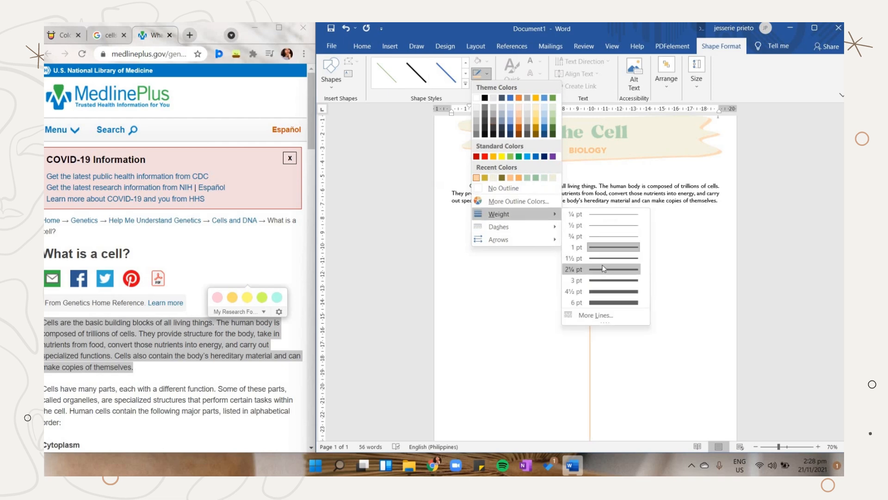